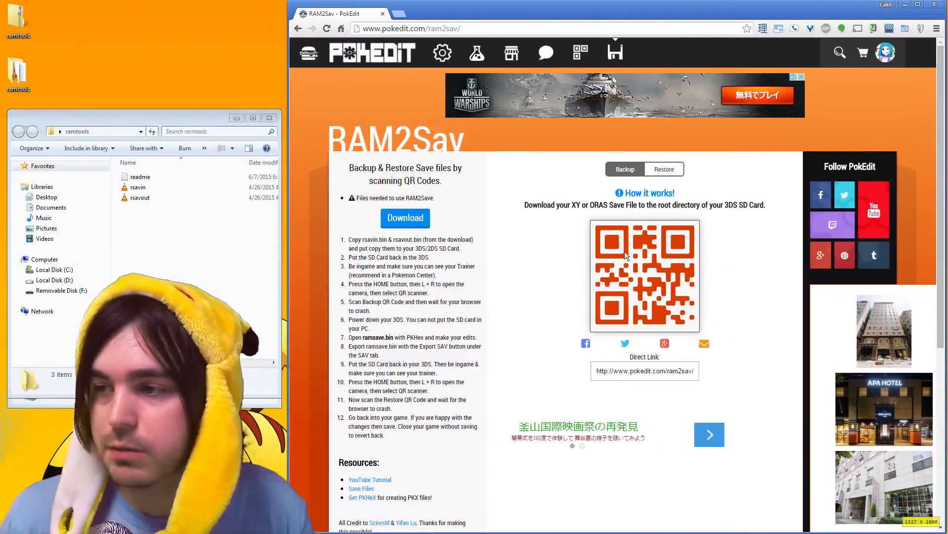
Step: Download the RAM2Sav ramtools package containing rsavin and rsavout
left_click(405, 217)
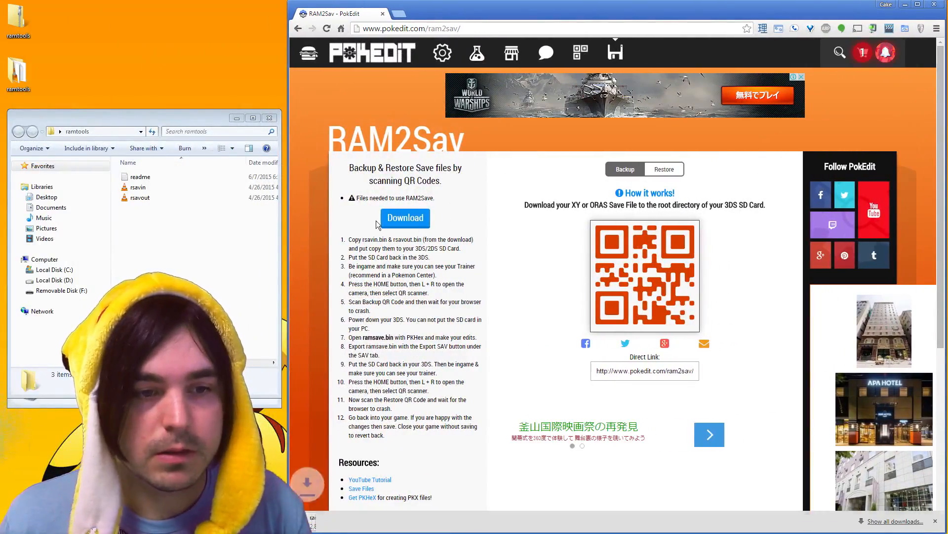
left_click(405, 218)
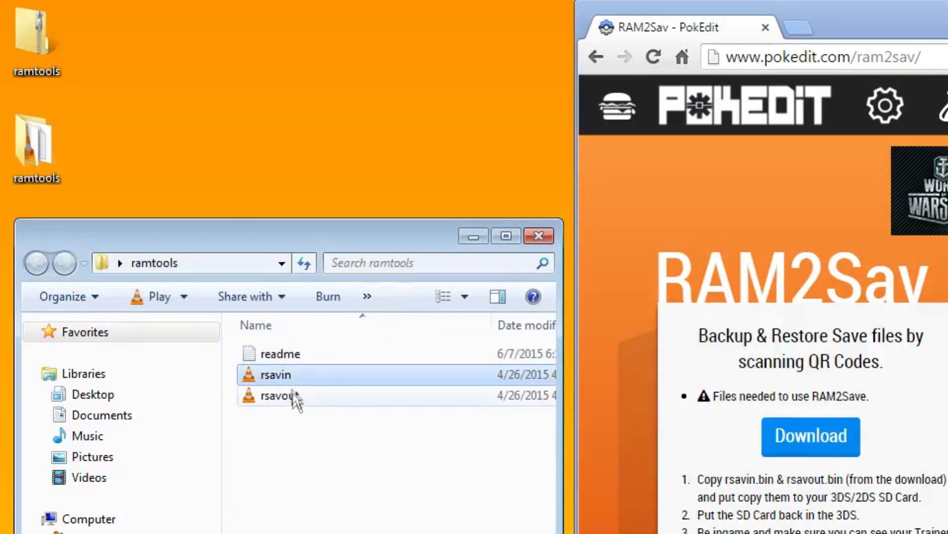
Step: Copy rsavin.bin and rsavout.bin from ramtools onto the root of Removable Disk (F:)
left_click(280, 395)
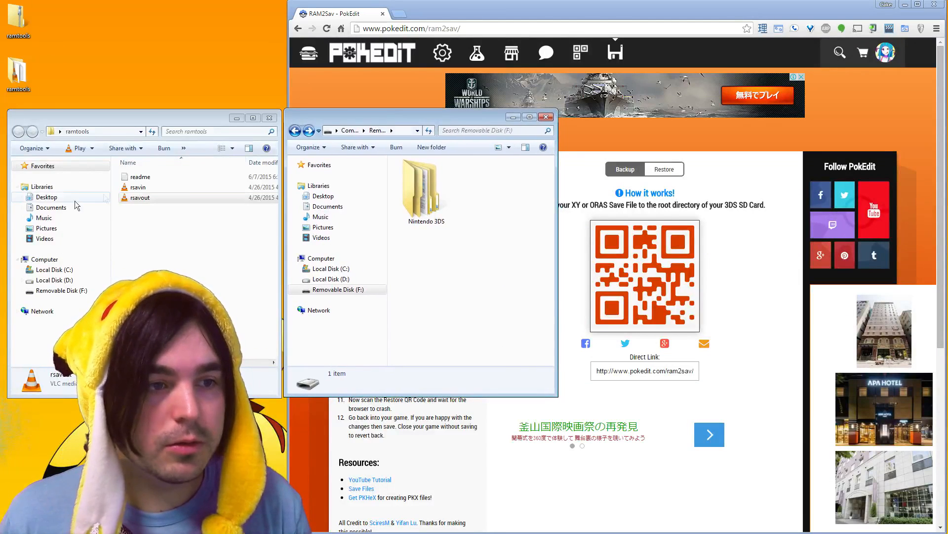
left_click(140, 197)
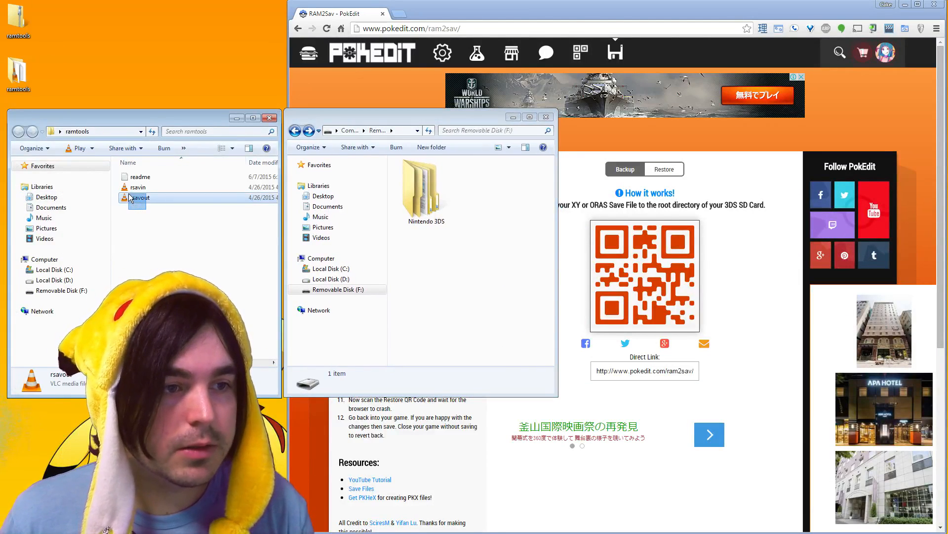
left_click(138, 187)
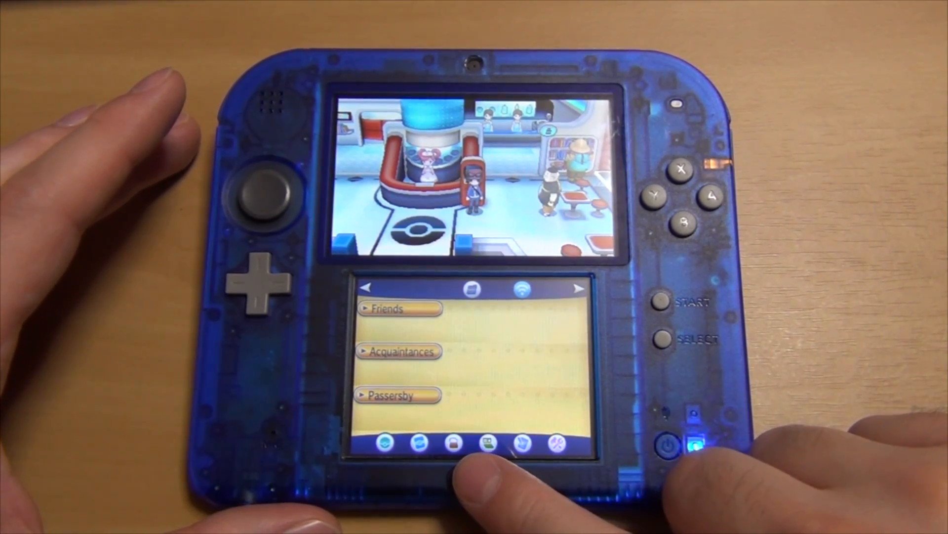
Step: Suspend Pokémon X to the HOME menu so the camera QR scanner can be used
left_click(471, 482)
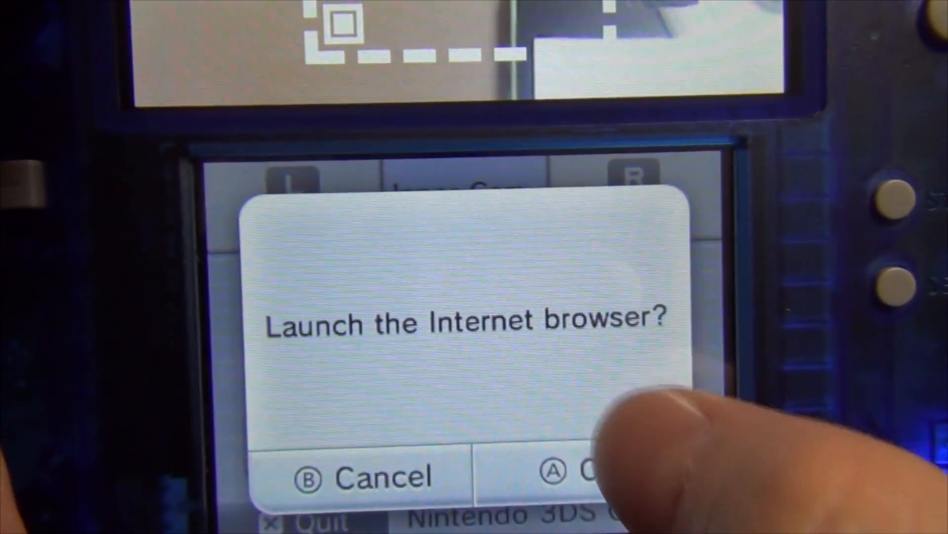
Step: Launch the Internet browser, let it crash, and dismiss the error message
left_click(581, 473)
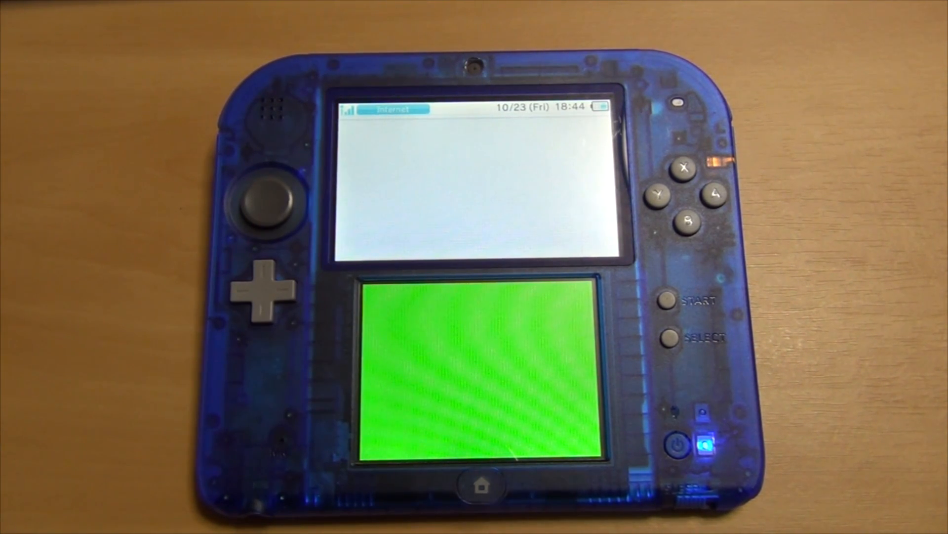
left_click(481, 486)
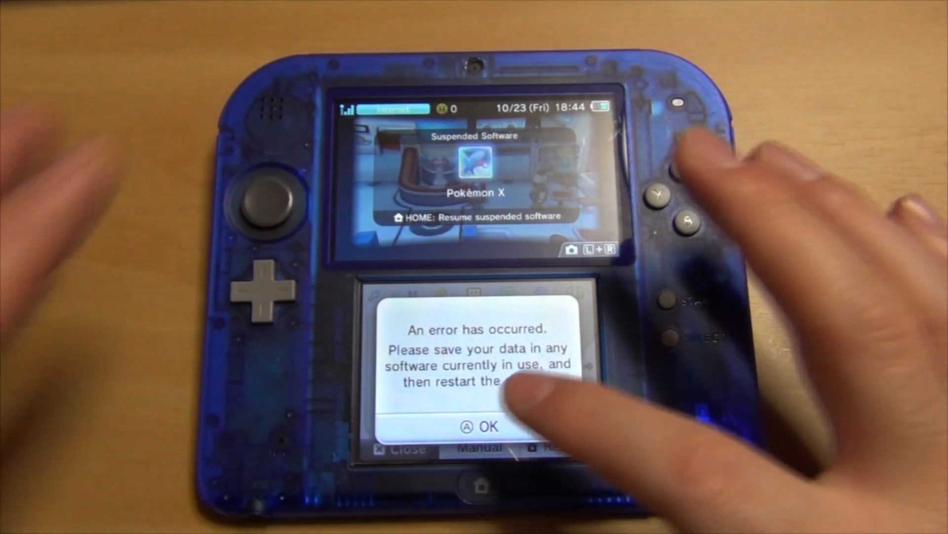
left_click(476, 427)
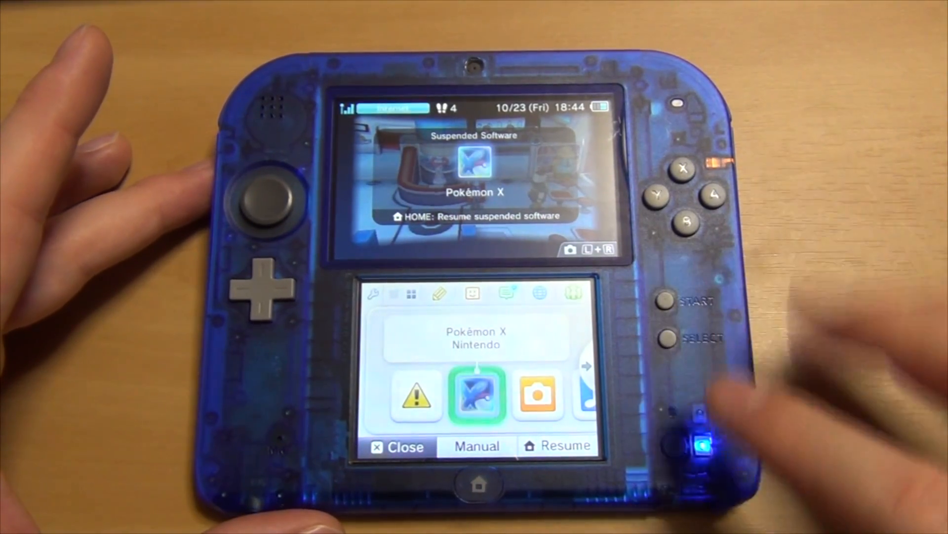
Step: Close the suspended Pokémon X software and power off the 3DS
left_click(398, 447)
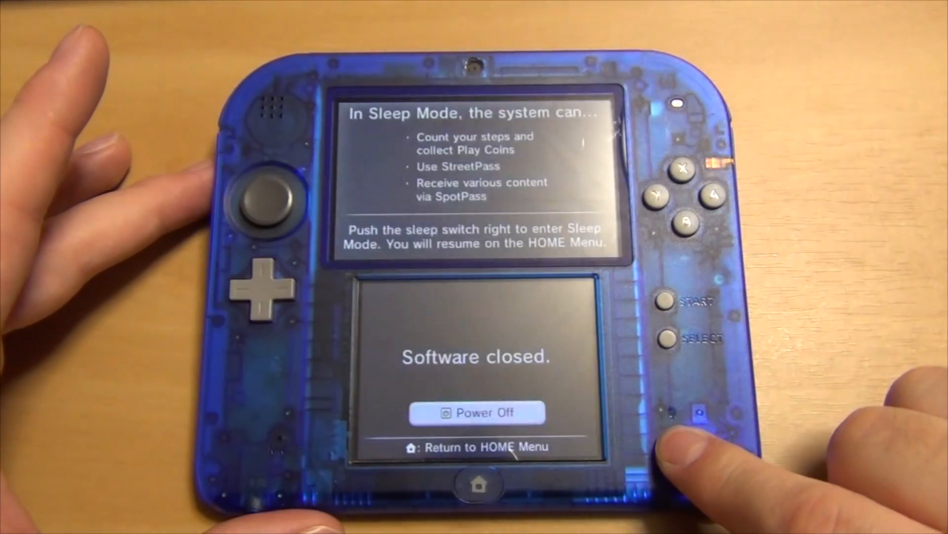
left_click(670, 439)
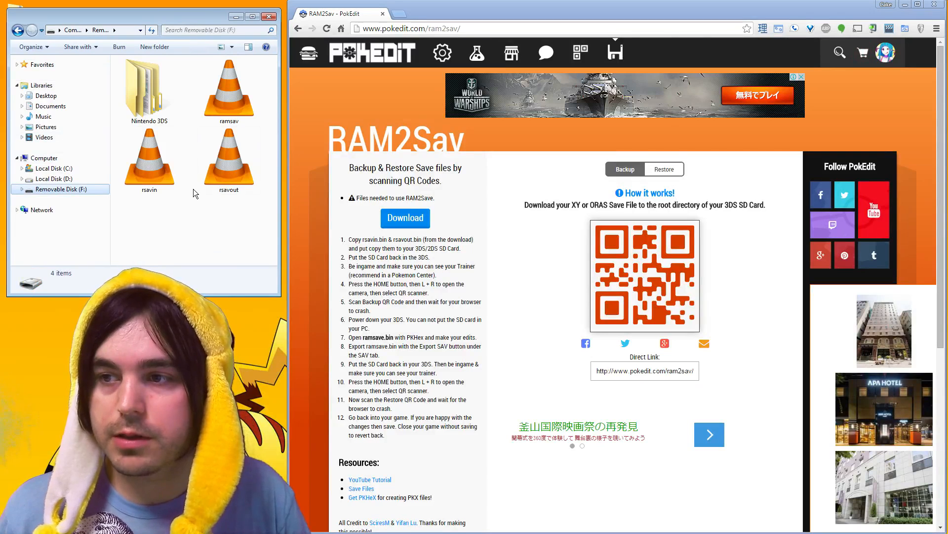
Step: Locate ramsav.bin in the root of Removable Disk (F:) beside rsavin and rsavout
left_click(150, 158)
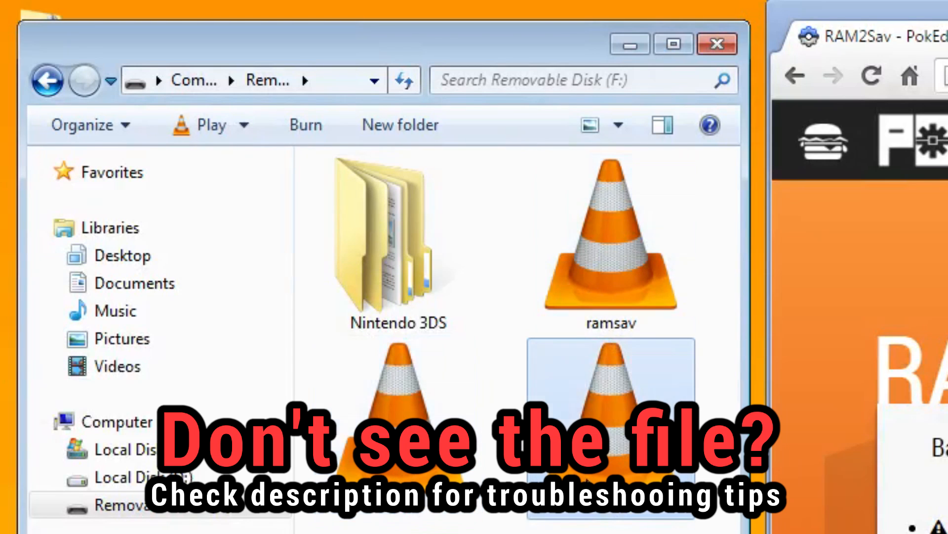
left_click(610, 254)
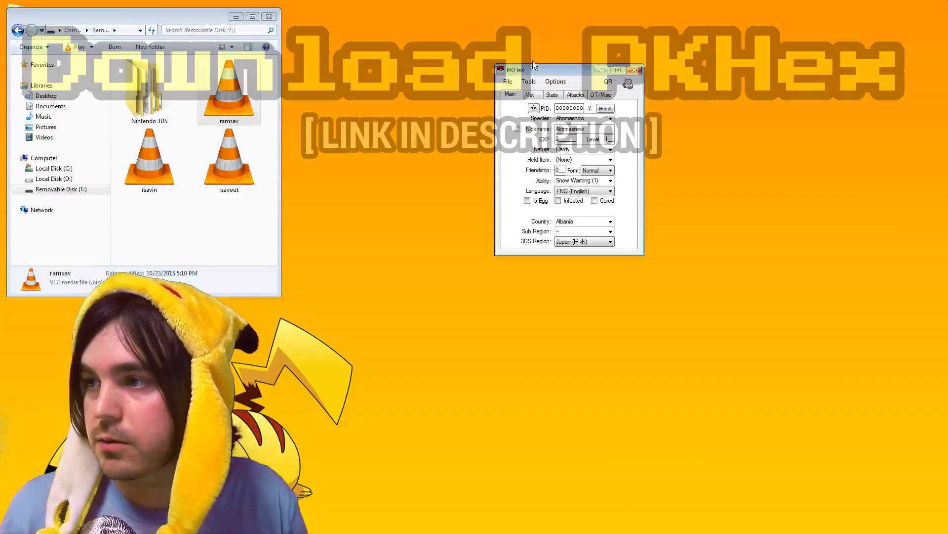
Step: Load ramsav.bin into PKHeX by dragging it onto the editor
left_click_drag(533, 68, 376, 76)
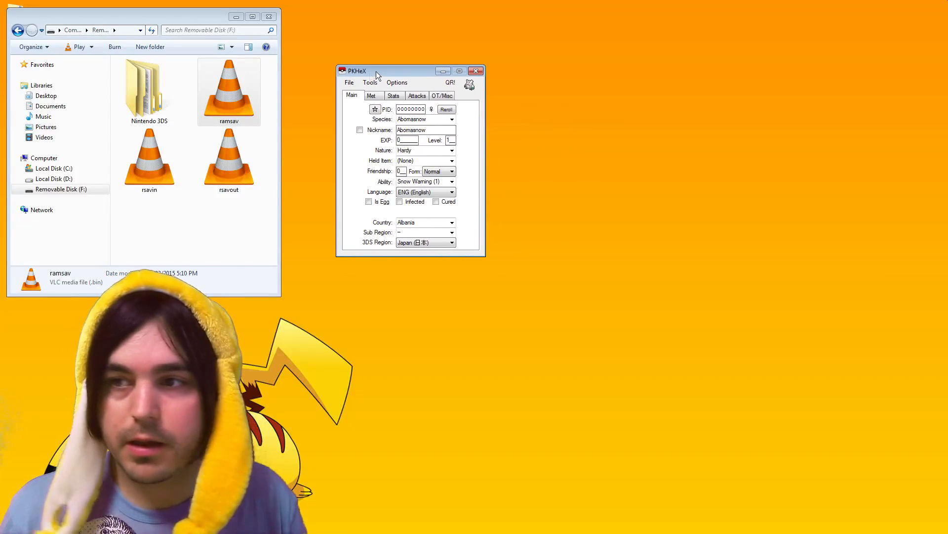
left_click(229, 91)
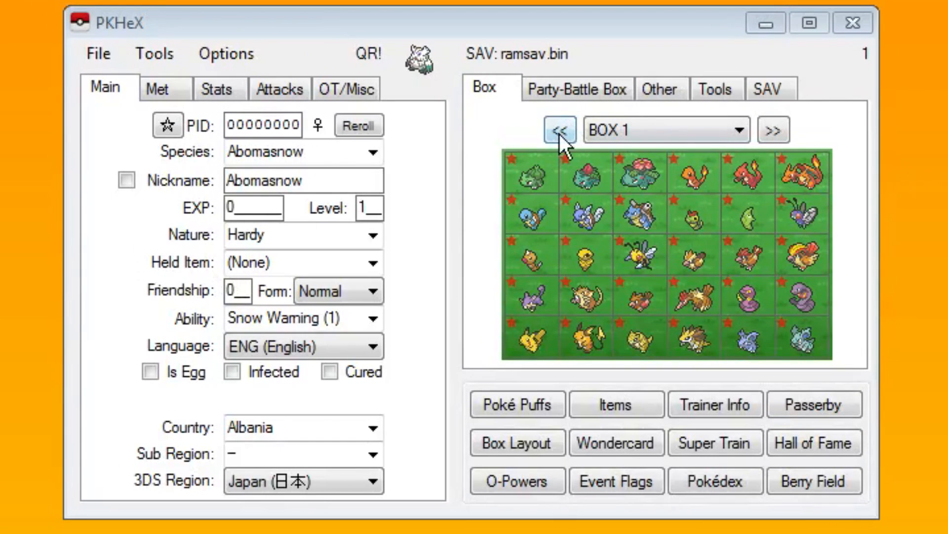
Step: Review the trainer data and Pokédex editors and page back through the storage boxes
left_click(773, 130)
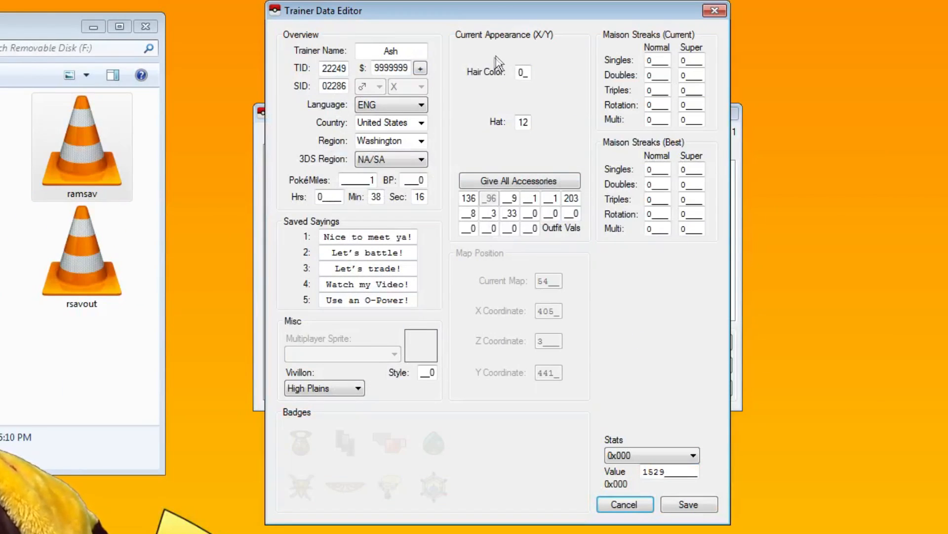
mouse_move(734, 26)
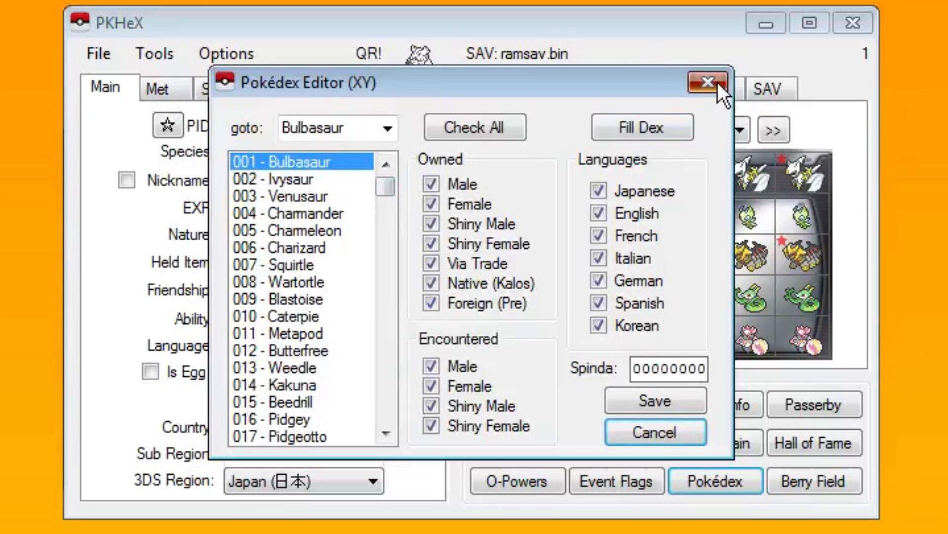
left_click(706, 82)
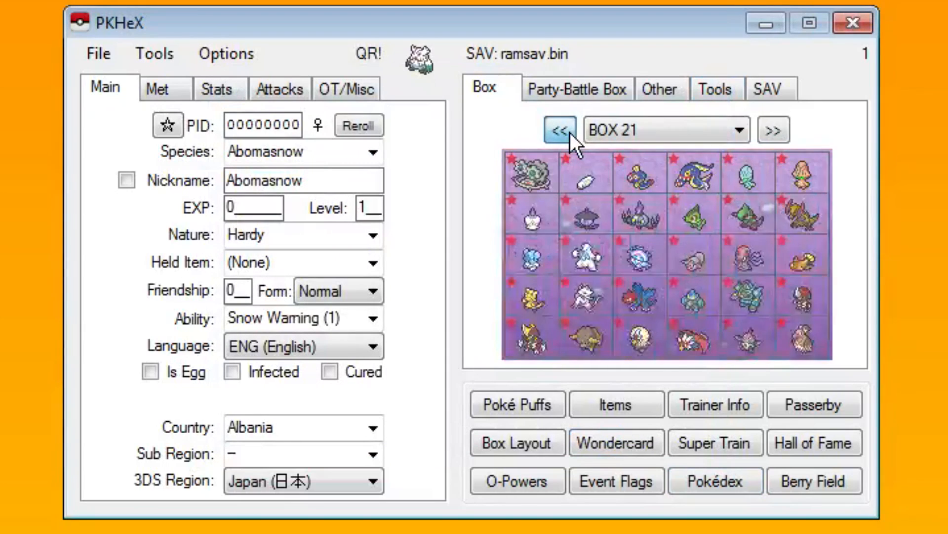
left_click(557, 130)
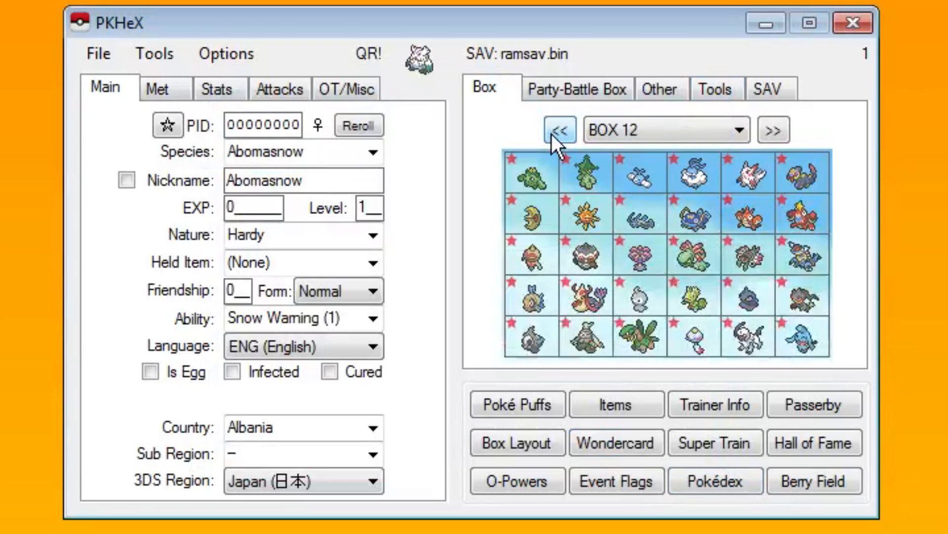
Step: Page back to Box 1 to reach the Kakuna slot for viewing
left_click(558, 129)
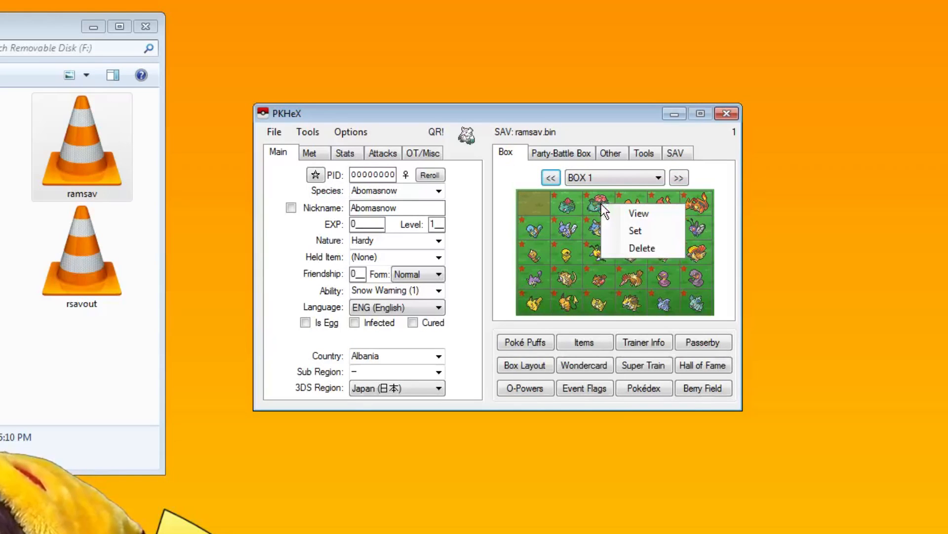
mouse_move(631, 217)
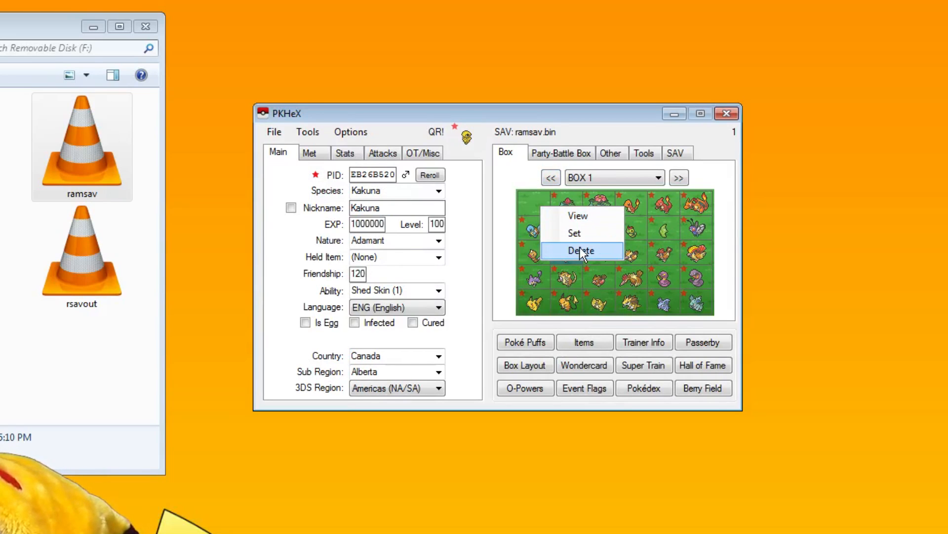
Step: Change the Trainer Name from Ash to Cake in Trainer Info and save it
left_click(582, 250)
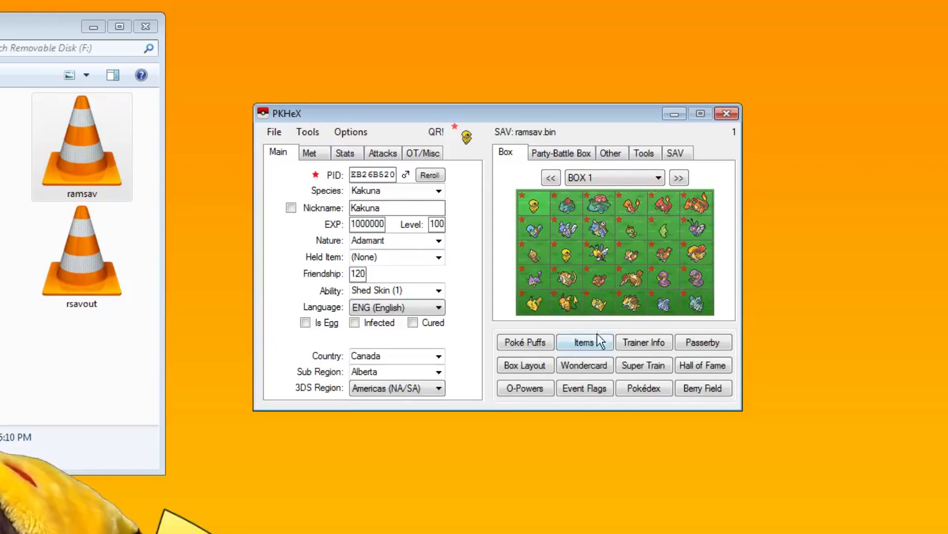
left_click(643, 341)
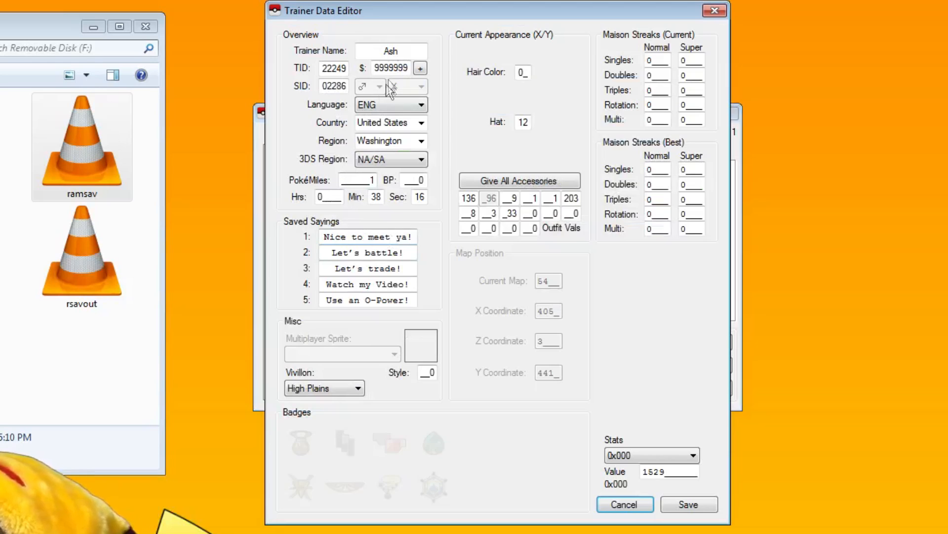
type("Cake")
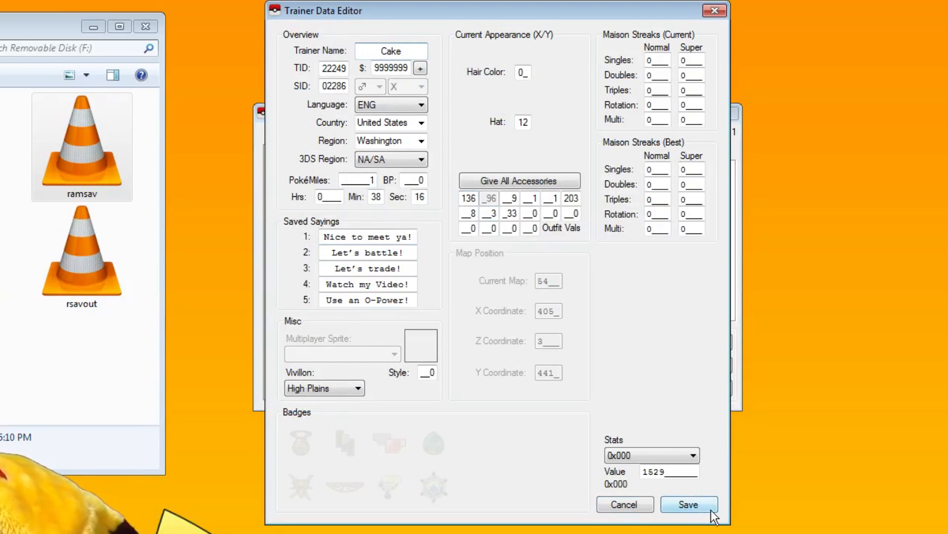
left_click(689, 504)
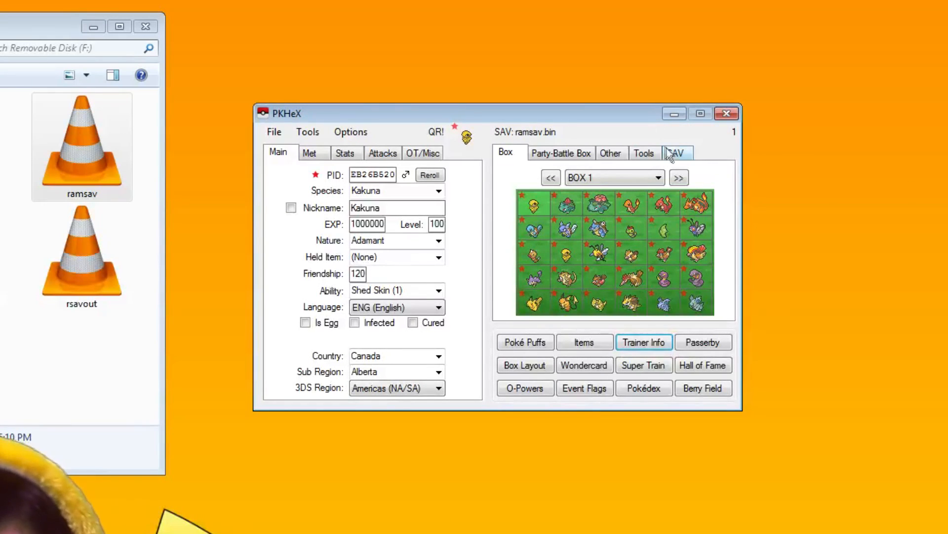
mouse_move(676, 158)
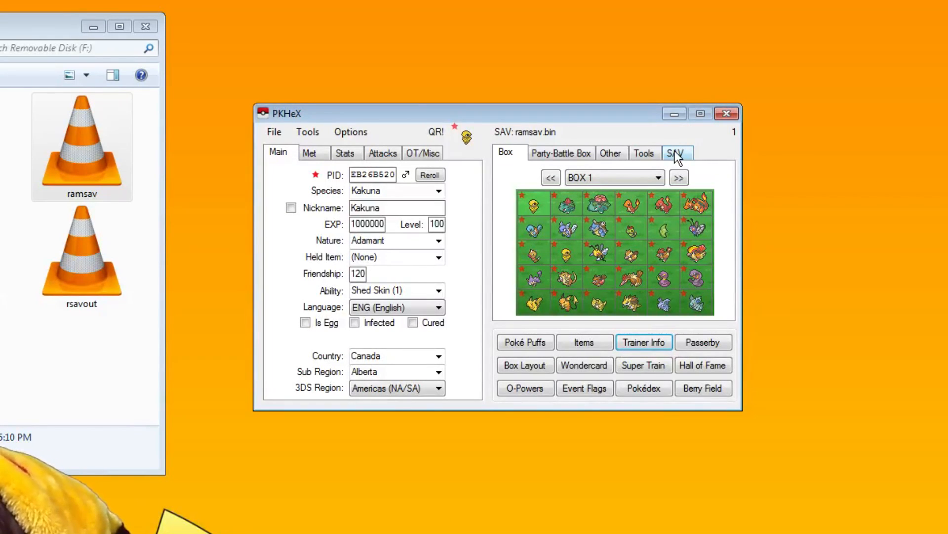
Step: Export the SAV, targeting ramsav on Removable Disk (F:)
left_click(676, 152)
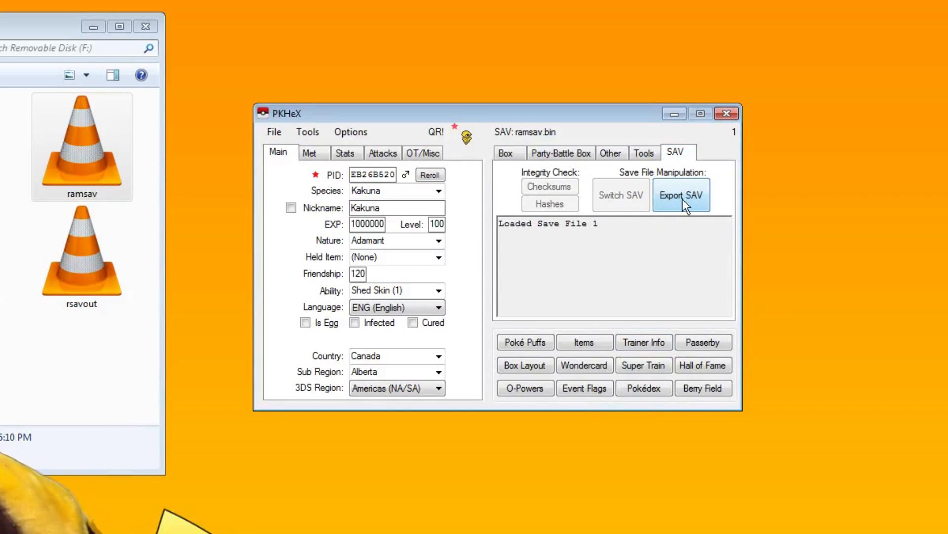
left_click(681, 195)
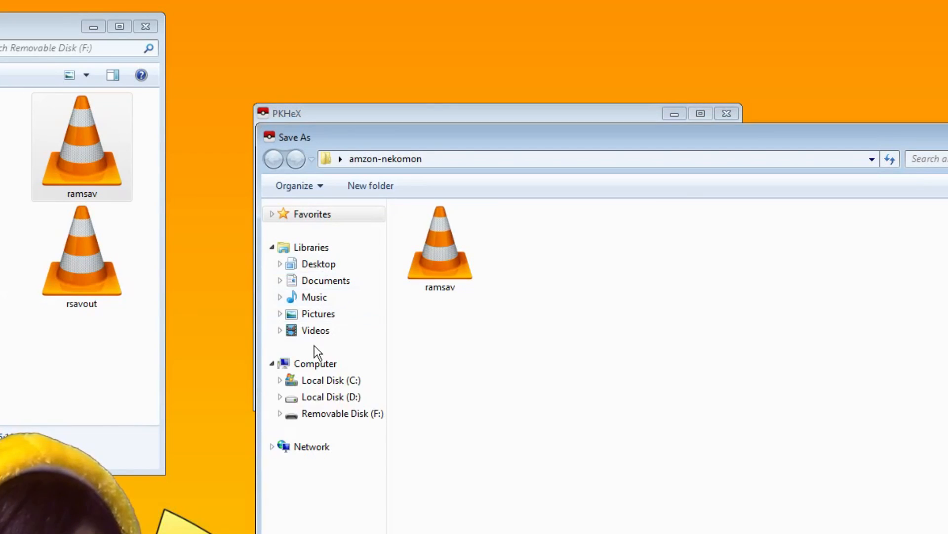
left_click(342, 413)
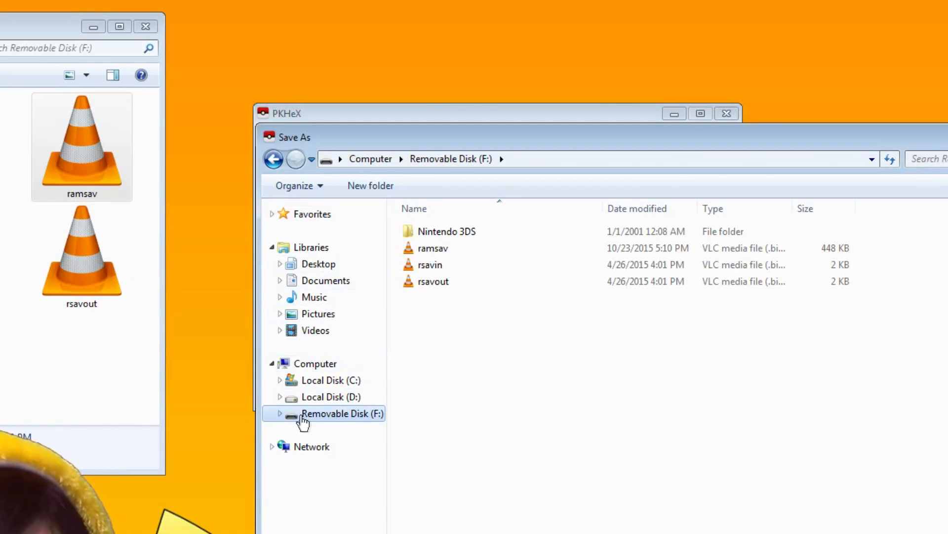
left_click(433, 248)
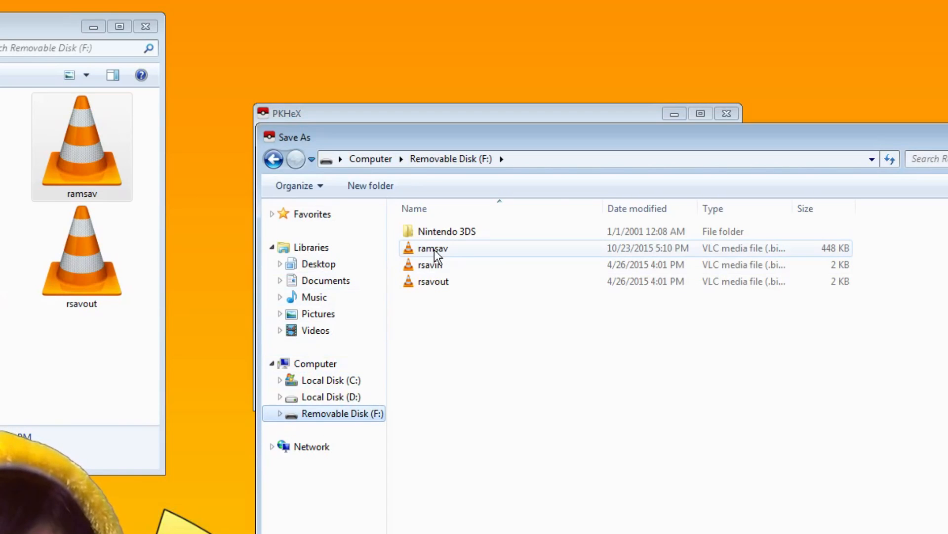
left_click(432, 248)
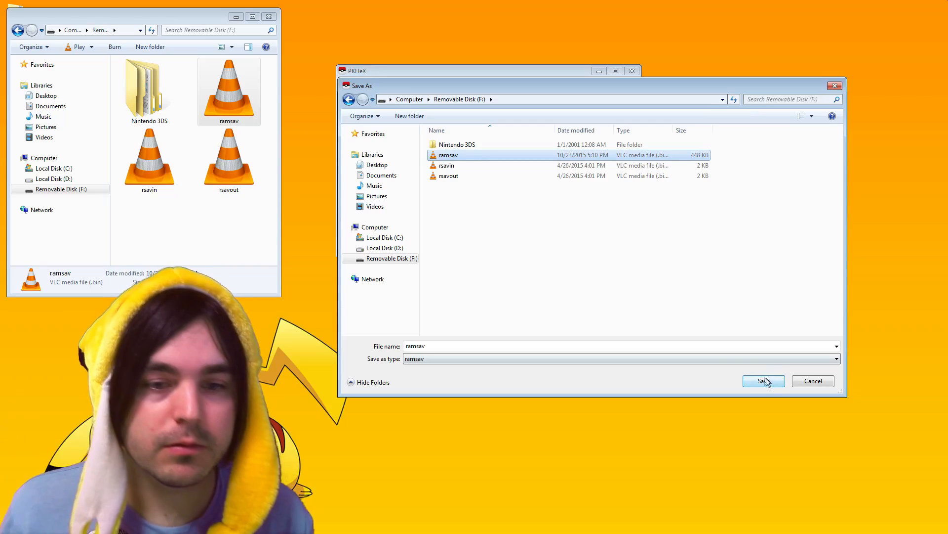
Step: Overwrite the existing ramsav.bin, confirm the export, and check the updated file
left_click(763, 380)
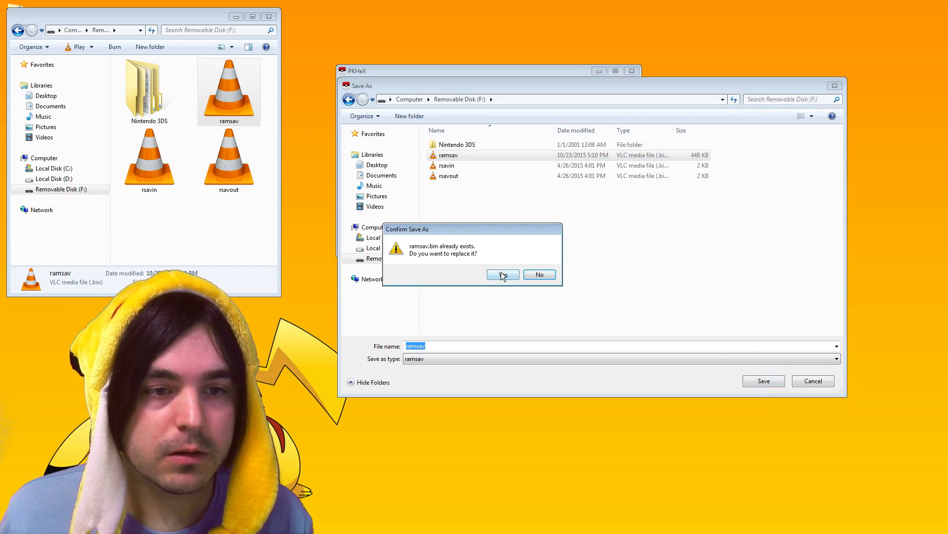
left_click(503, 273)
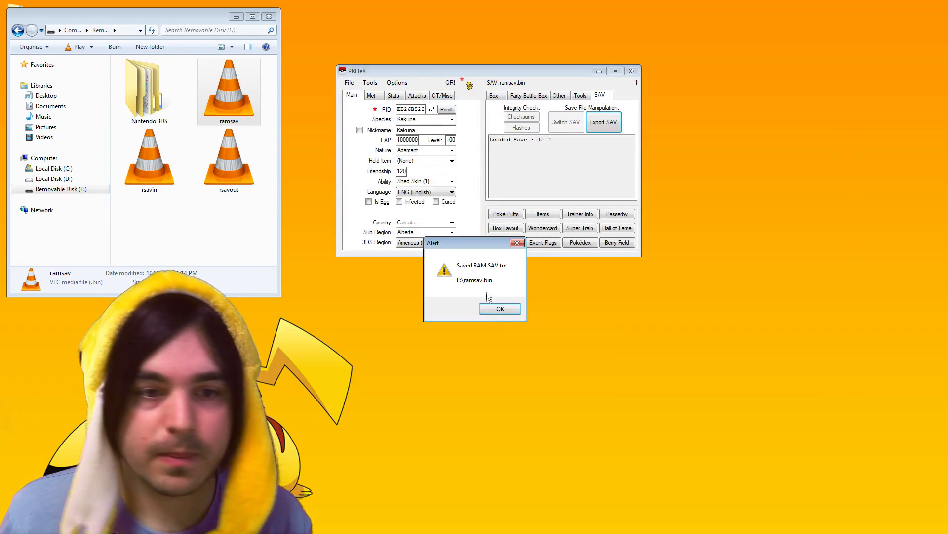
left_click(499, 308)
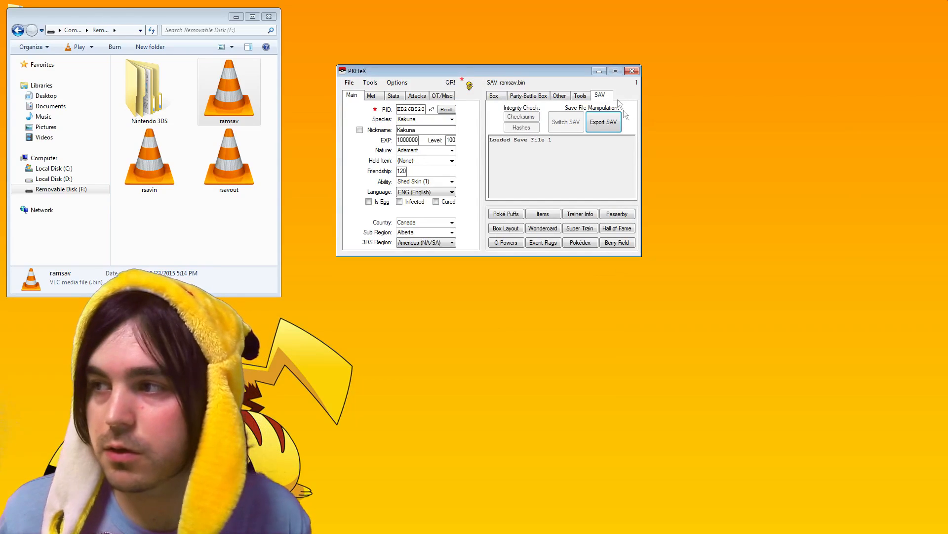
left_click(228, 91)
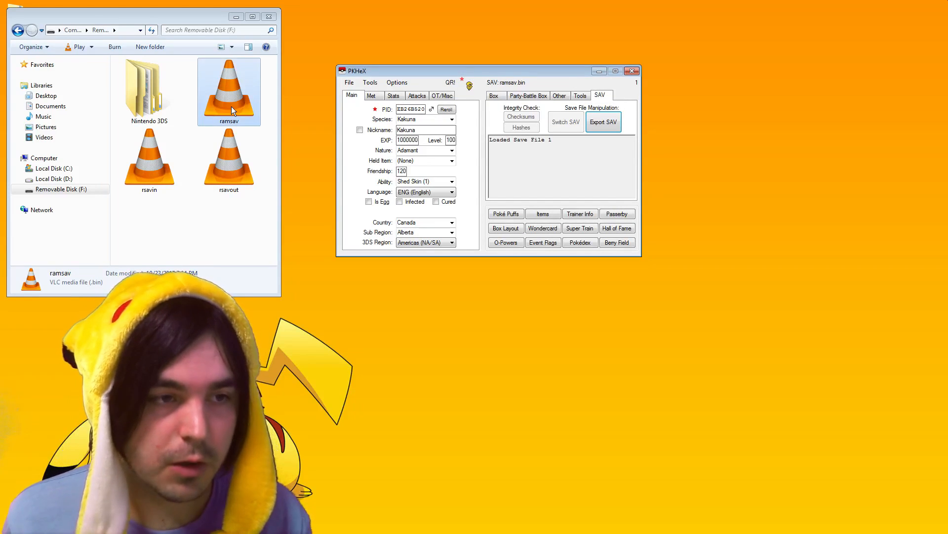
mouse_move(252, 82)
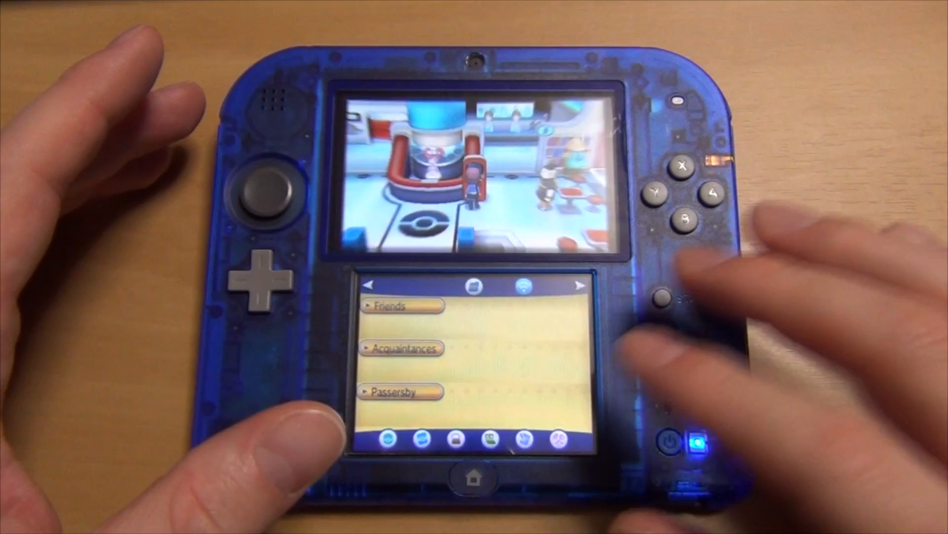
Step: Scan the QR code in Nintendo 3DS Camera and confirm launching the Internet browser
left_click(473, 478)
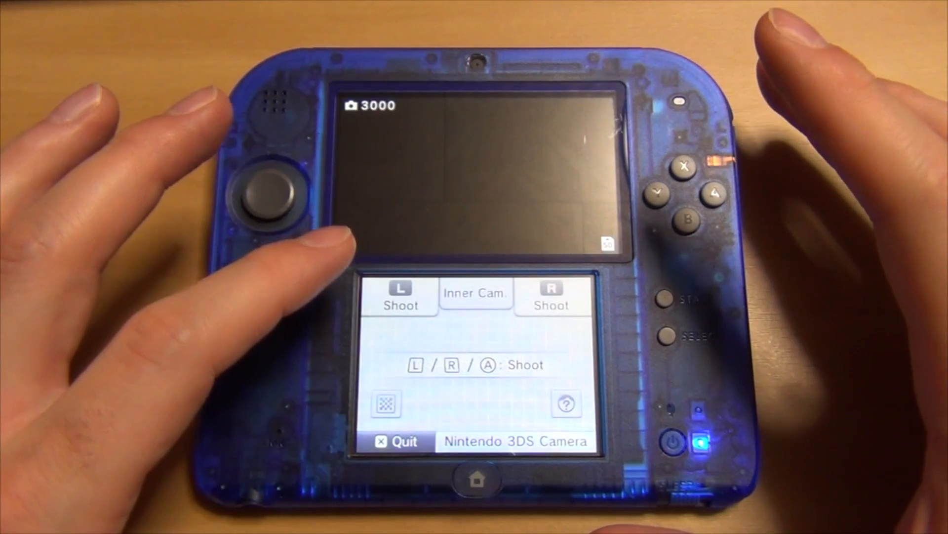
left_click(386, 403)
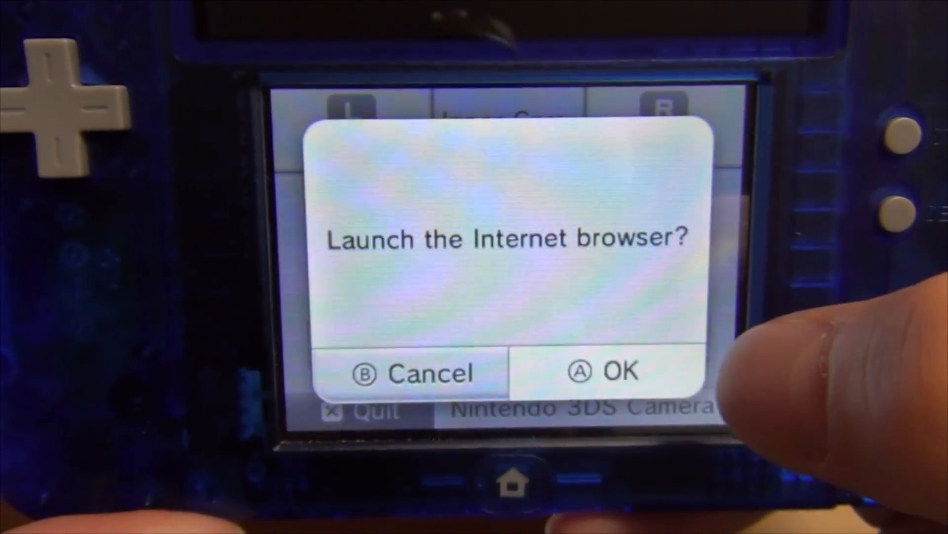
left_click(605, 372)
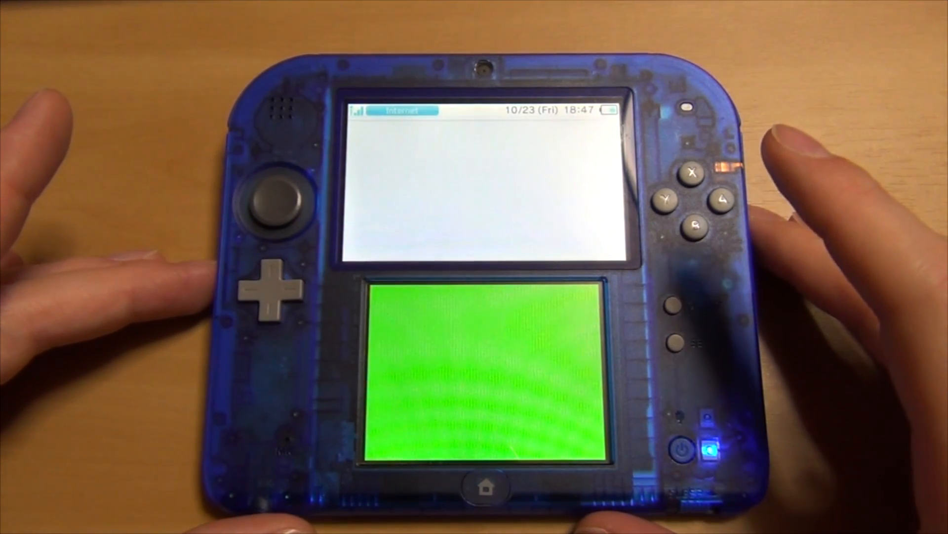
left_click(487, 486)
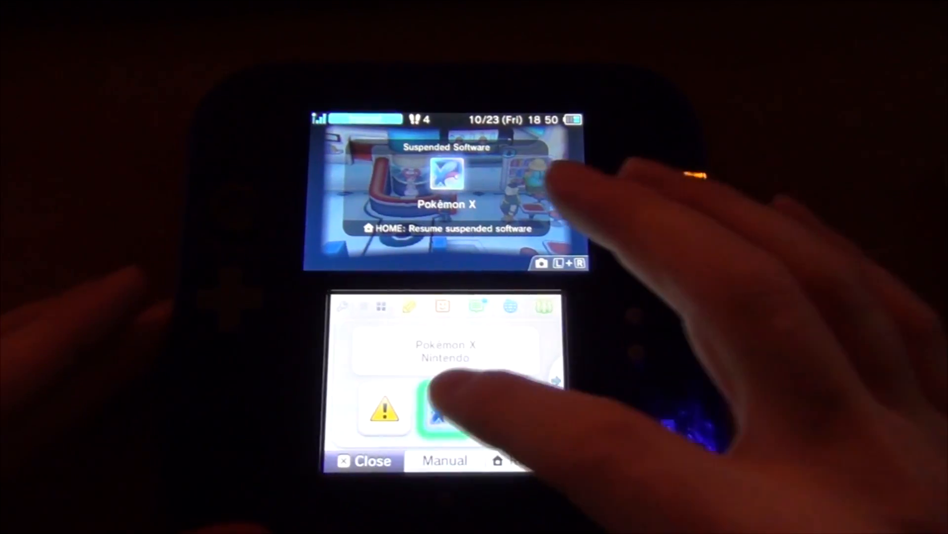
left_click(459, 417)
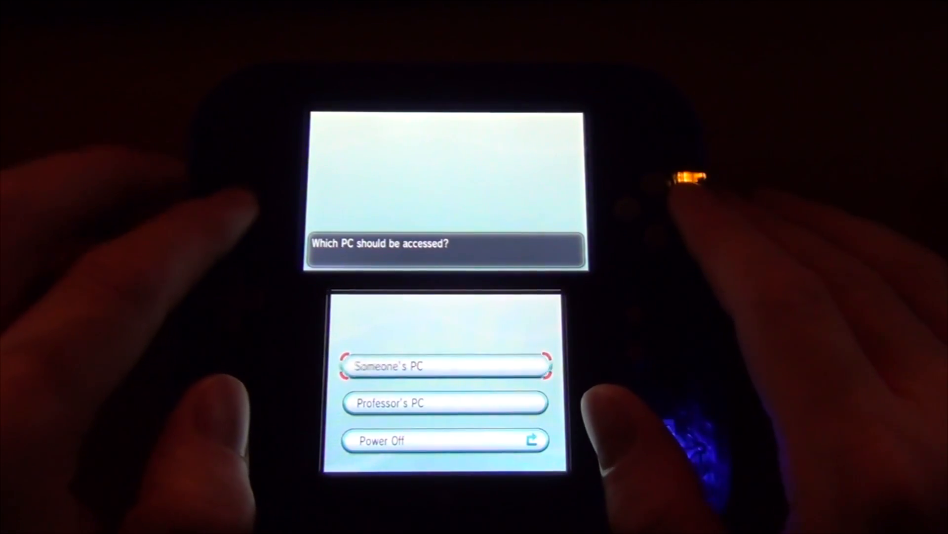
left_click(445, 365)
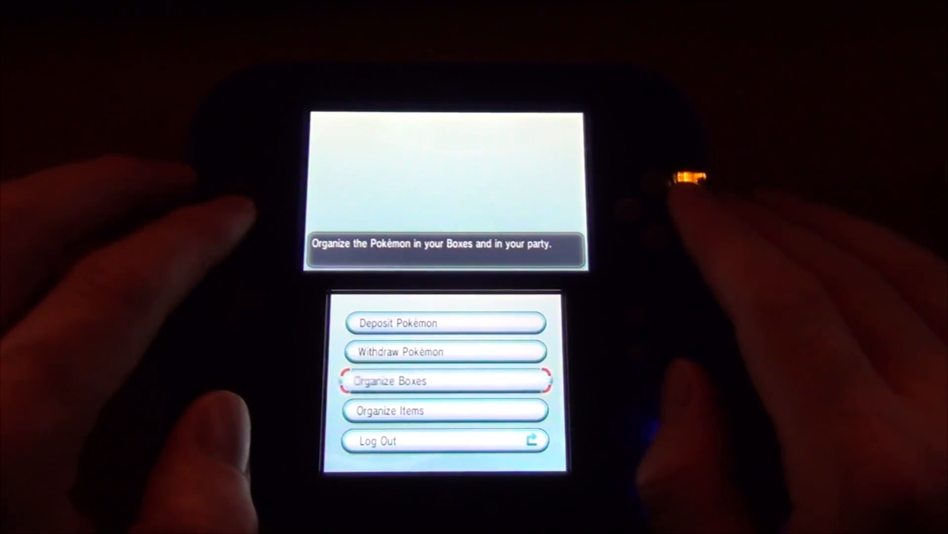
left_click(445, 380)
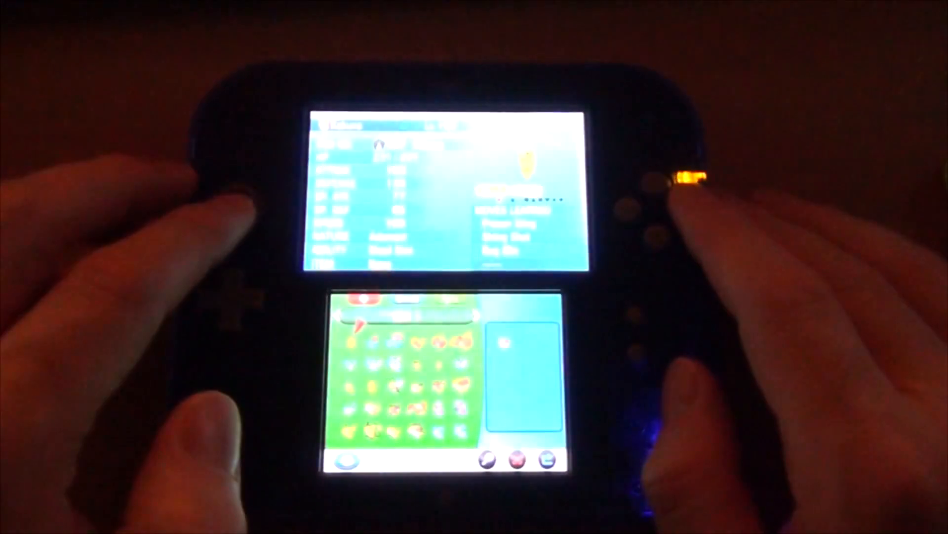